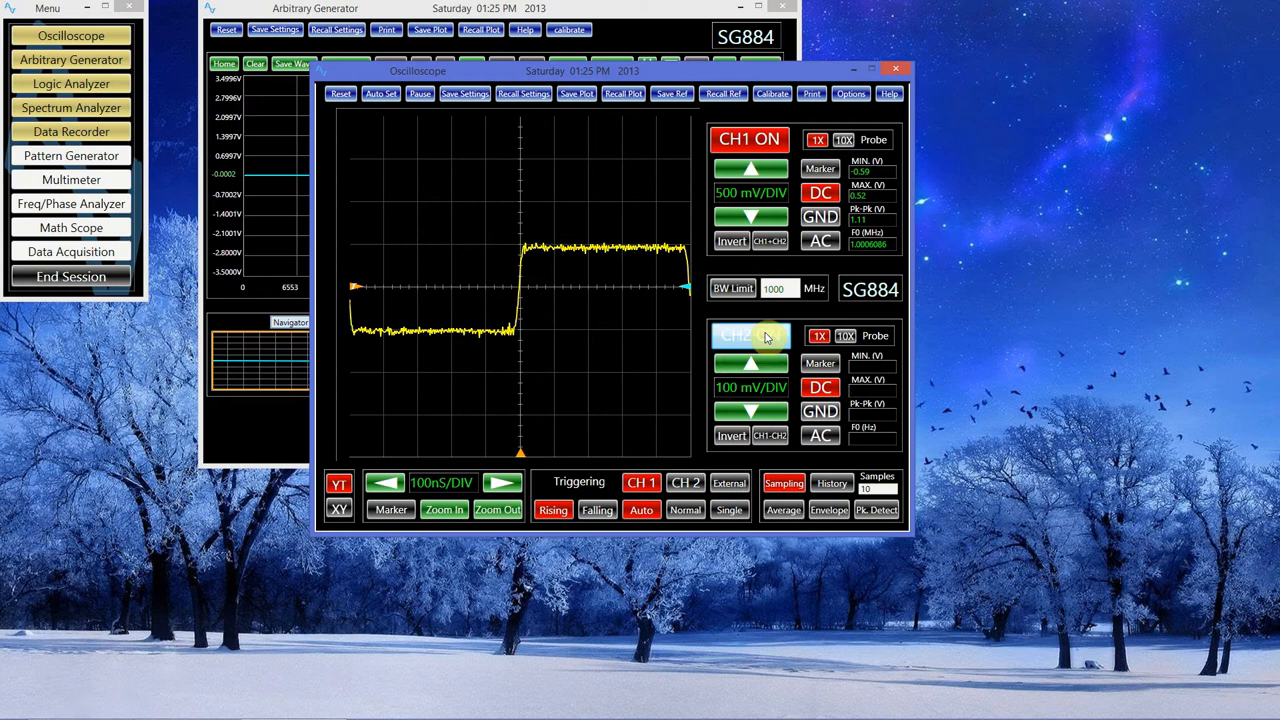
Enable CH2 and match its scale to CH1 at 500 mV/DIV
click(748, 336)
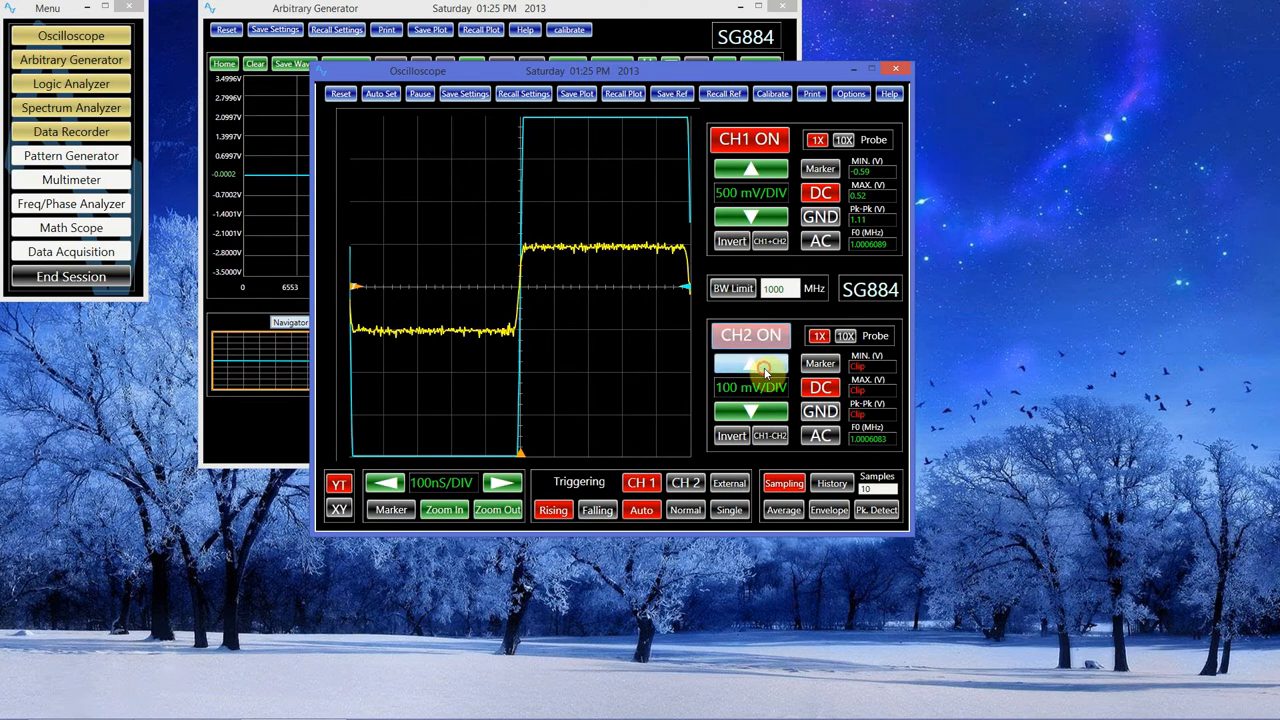
click(750, 364)
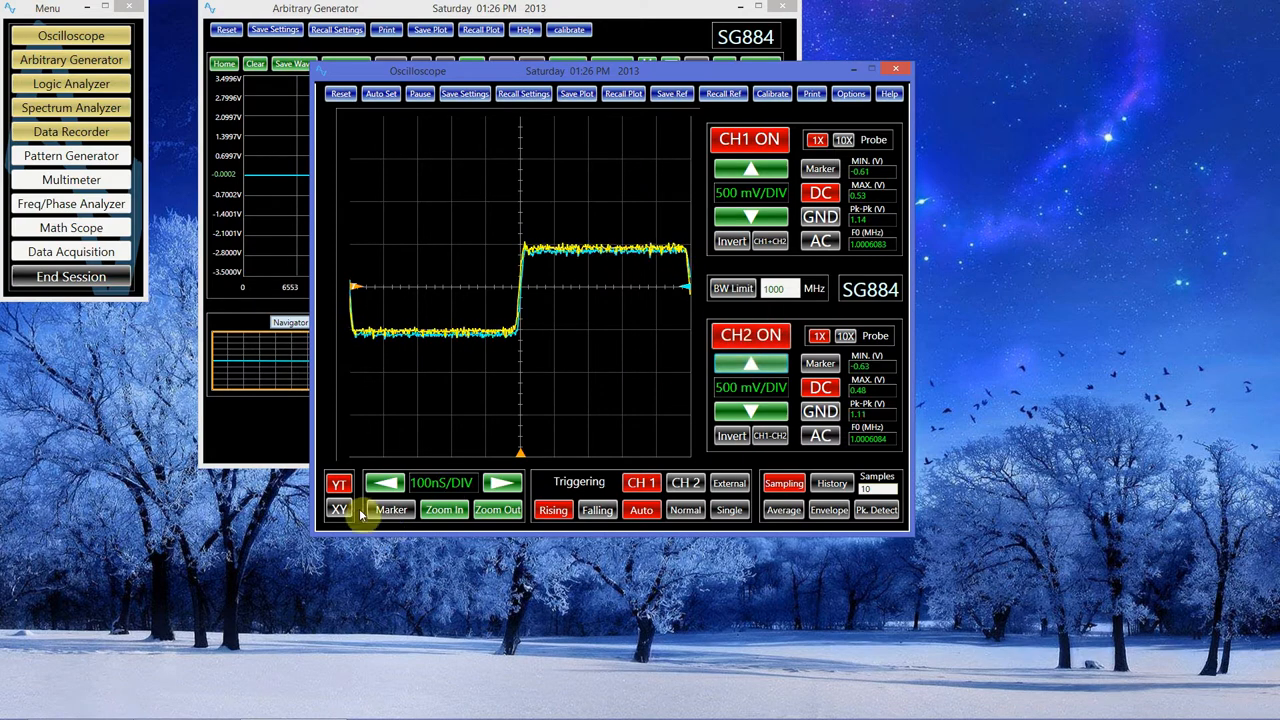
Shorten the timebase to 10 nS/DIV and enable the measurement markers
click(386, 482)
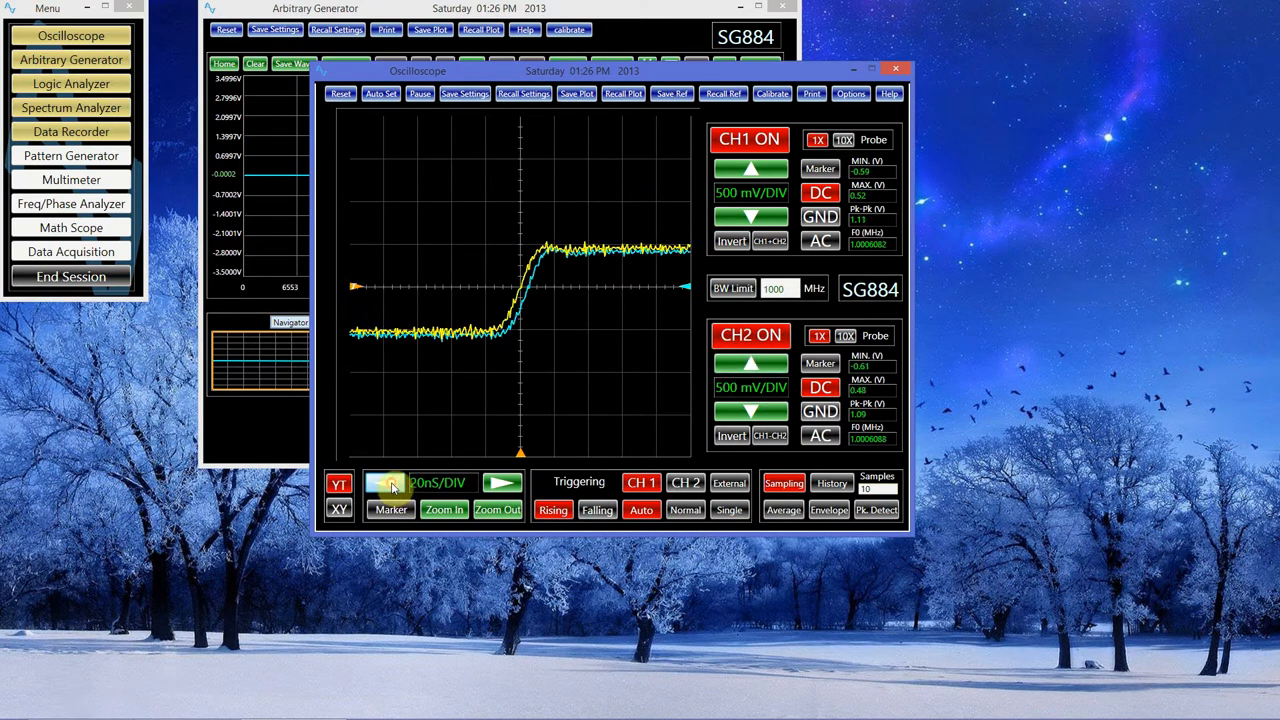
click(384, 482)
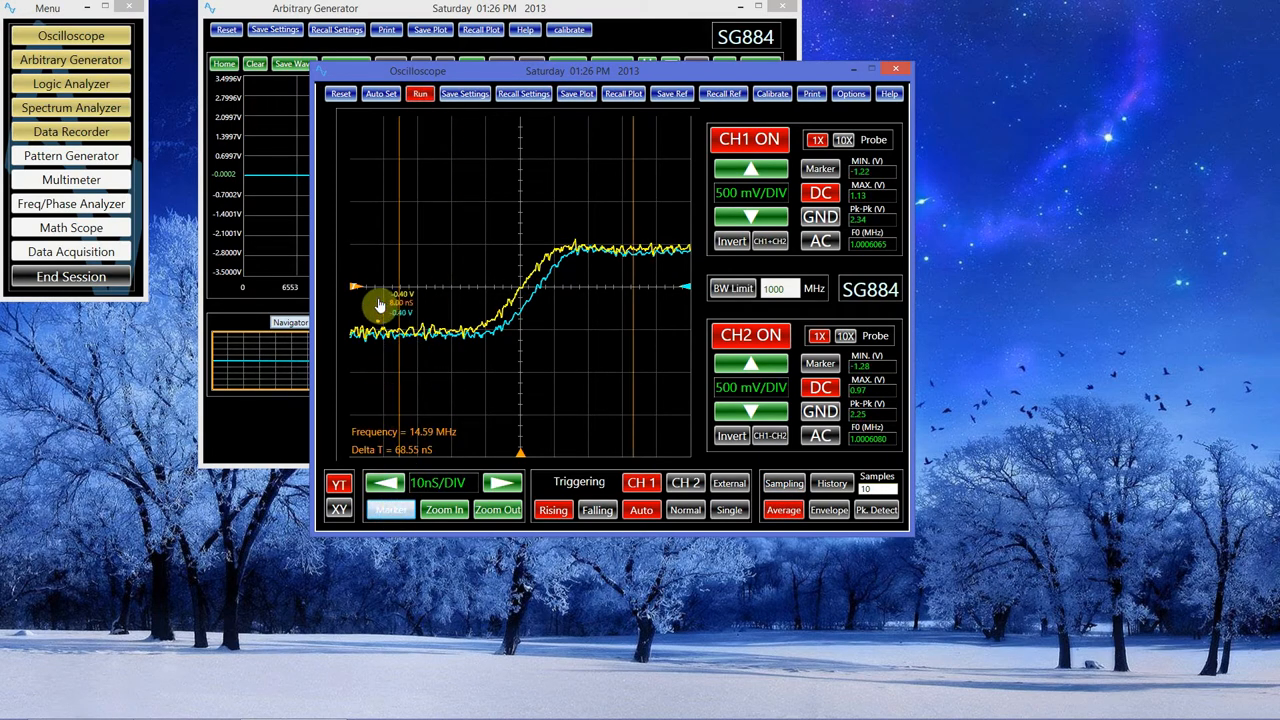
Drag the marker across the two rising edges to read a Delta T of about 5.08 nS
drag(380, 304, 520, 284)
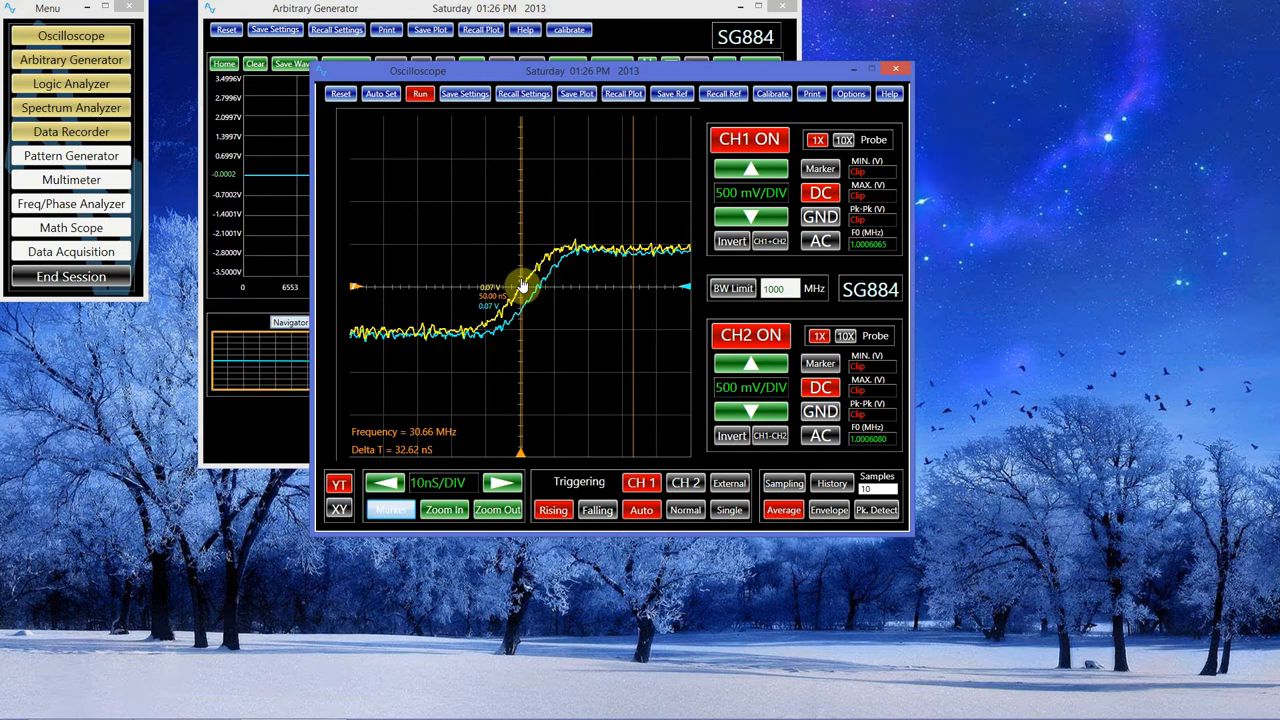
drag(520, 288, 636, 288)
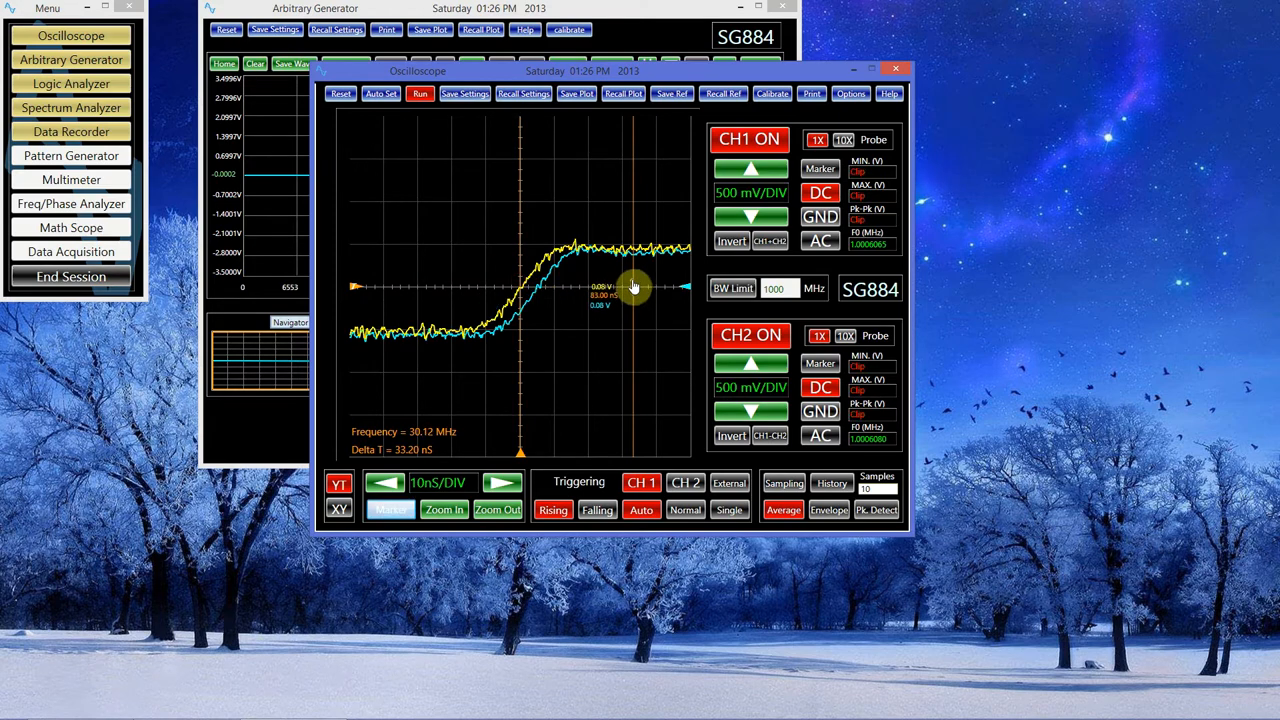
drag(636, 288, 540, 292)
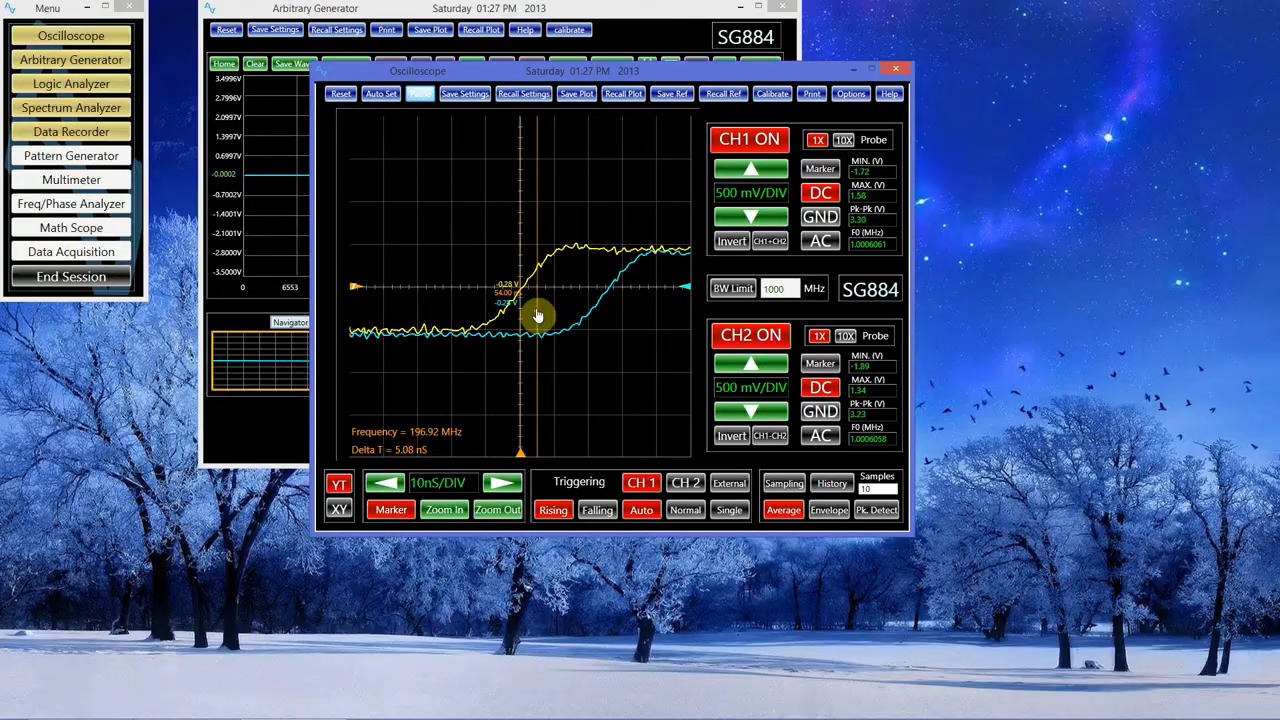
Slide the oscilloscope window right and select Sine in the generator's Signals list
drag(538, 316, 610, 296)
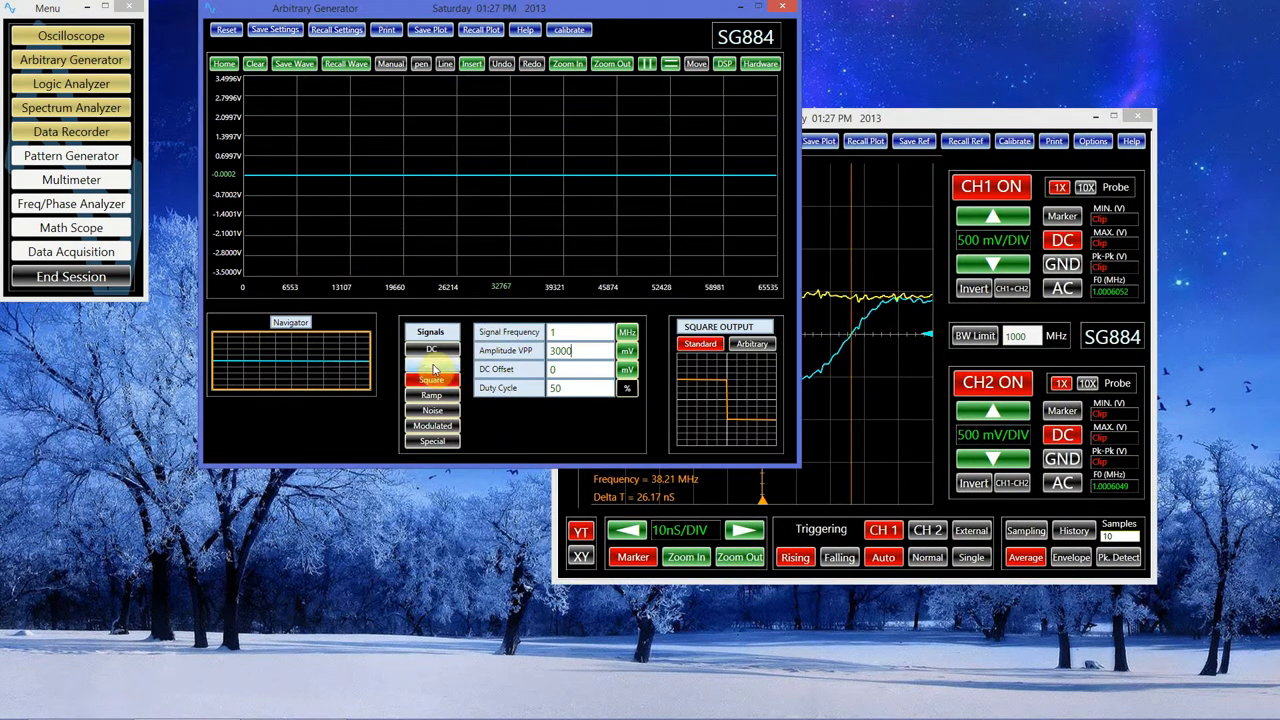
click(432, 364)
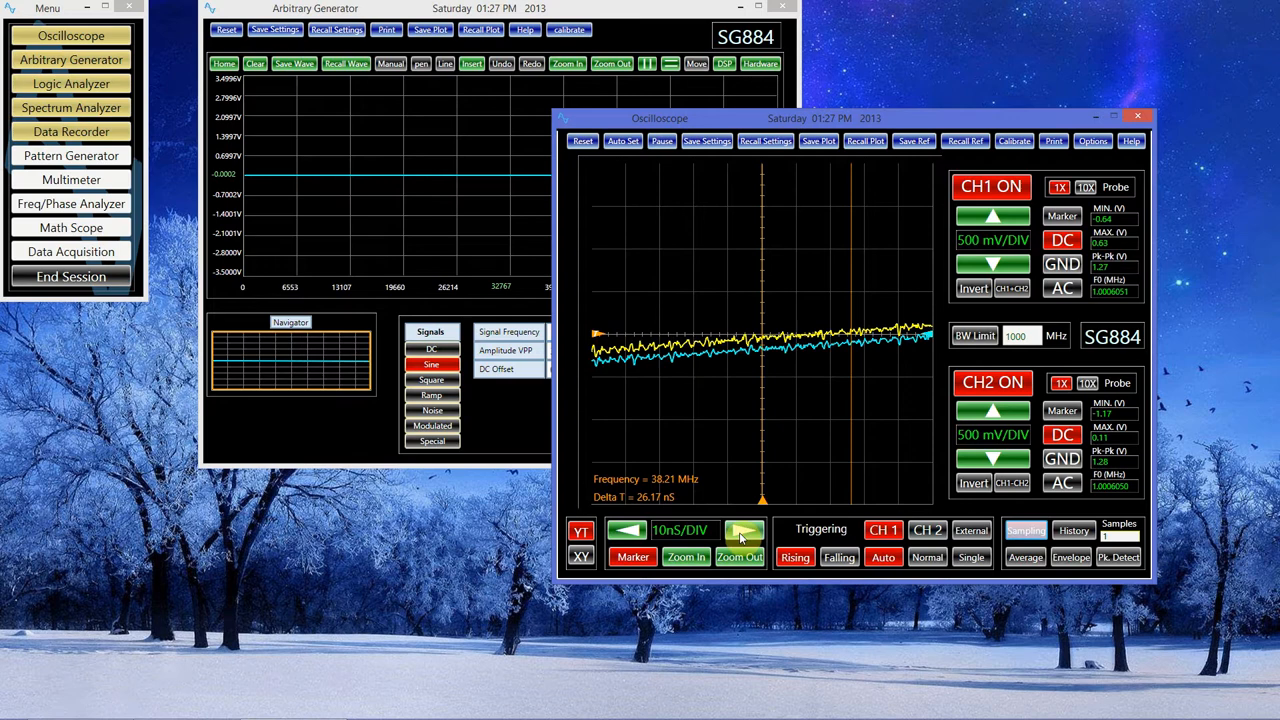
Step the timebase up to 200 nS/DIV and trigger on rising edges
click(744, 530)
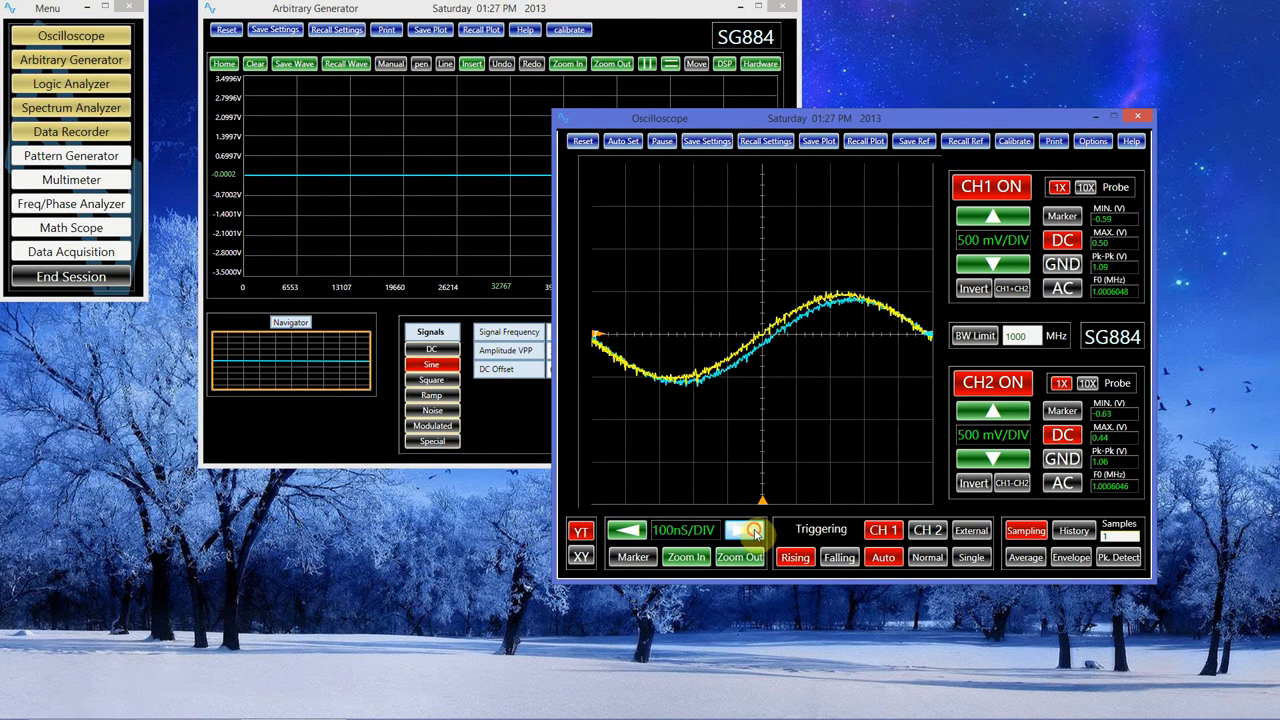
click(744, 530)
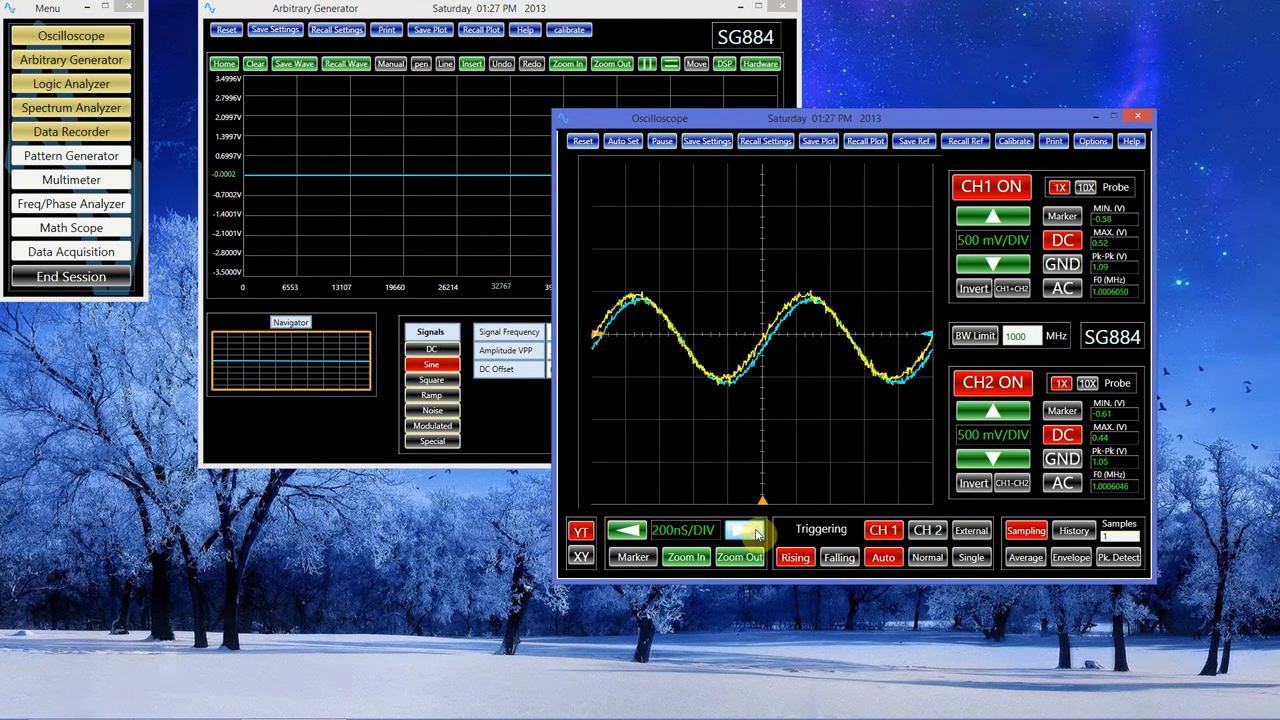
click(744, 530)
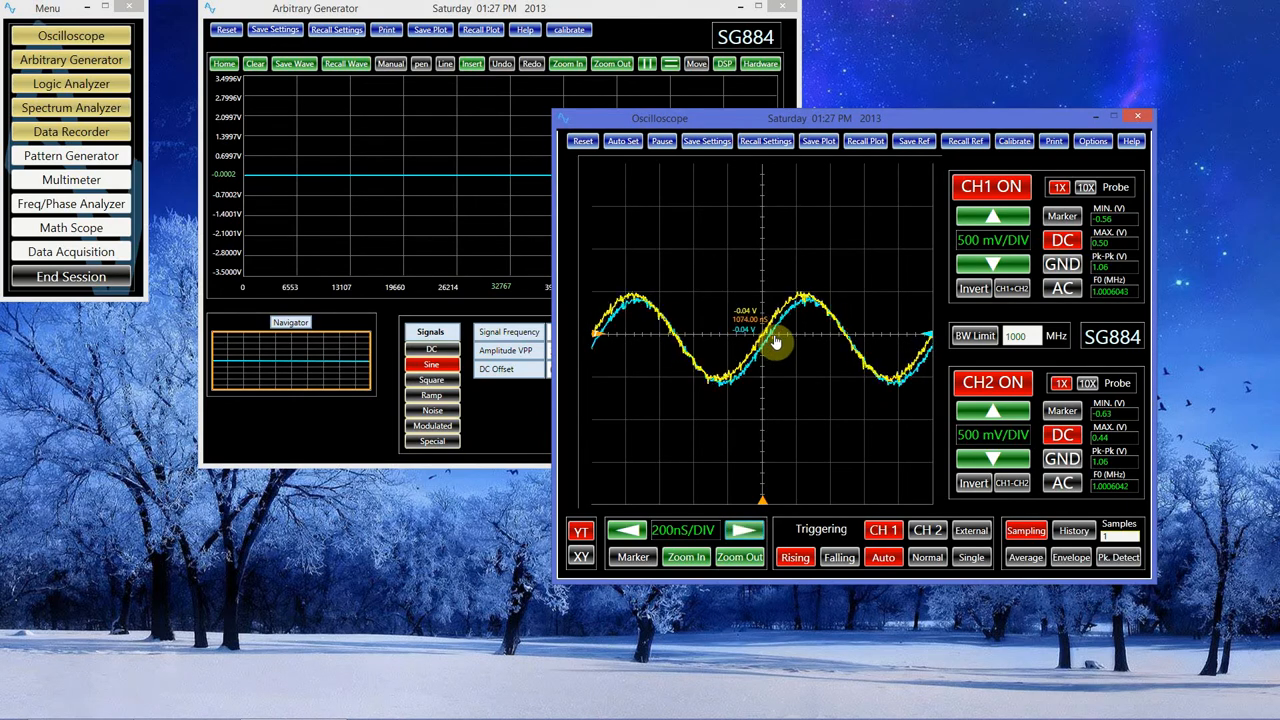
mouse_move(1230, 532)
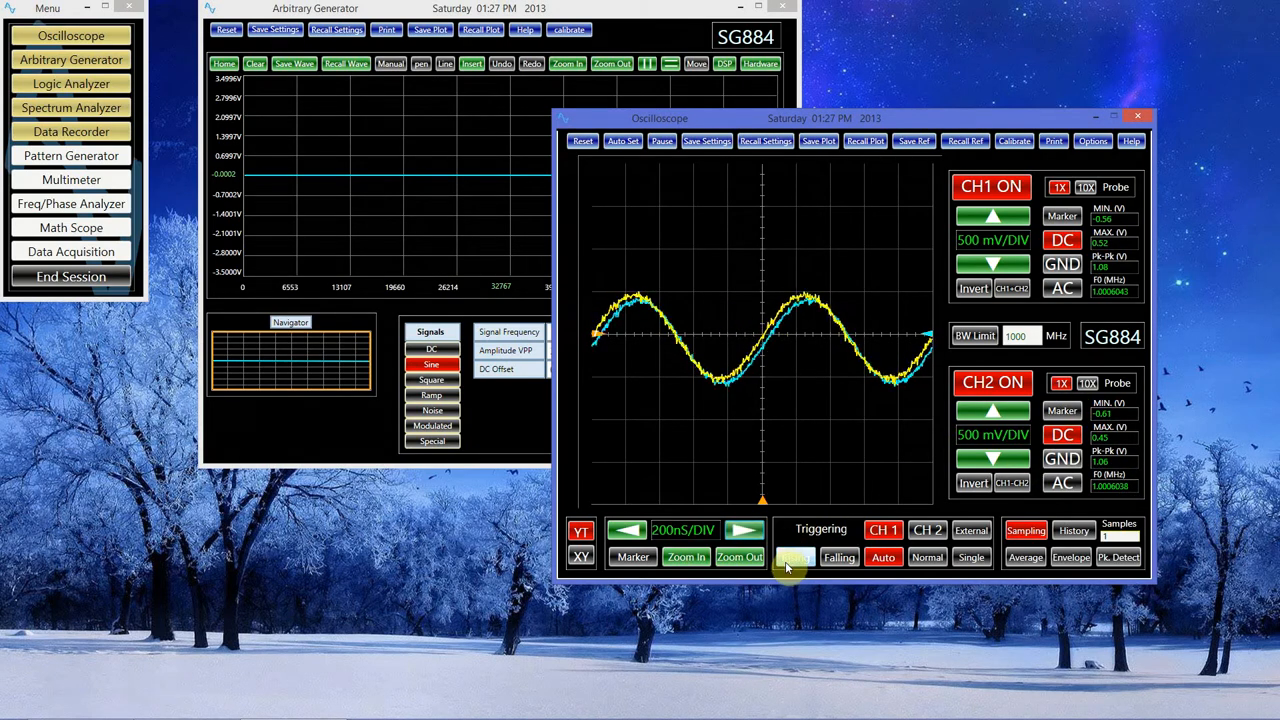
click(796, 556)
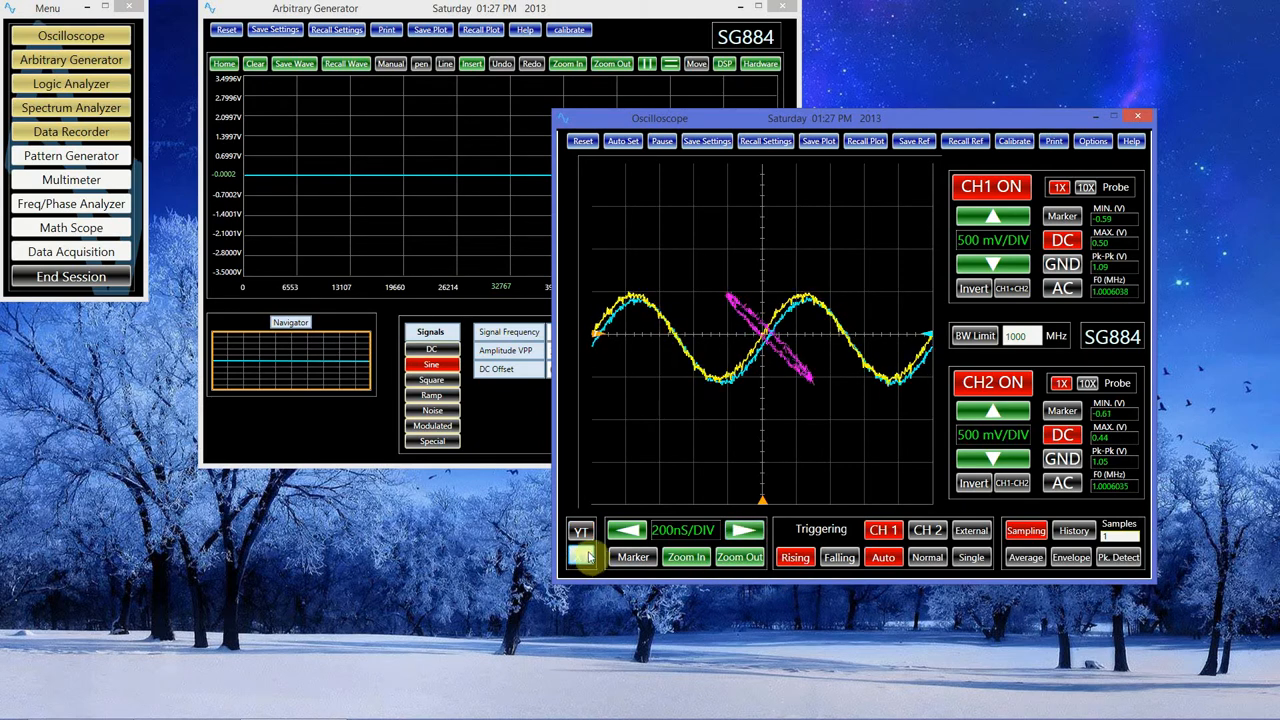
Switch the display to XY so channel 2 is plotted against channel 1
click(580, 556)
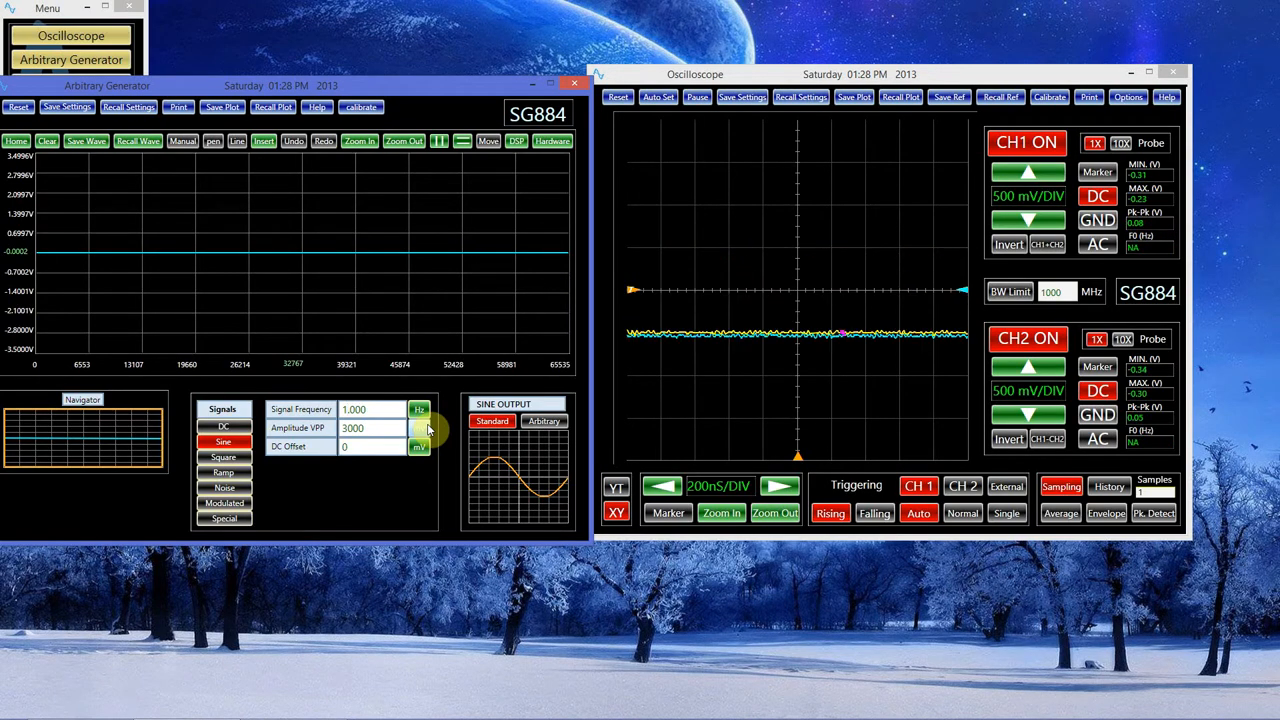
Set the 1.000 sine frequency and lengthen the timebase to 100 mS/DIV
click(776, 500)
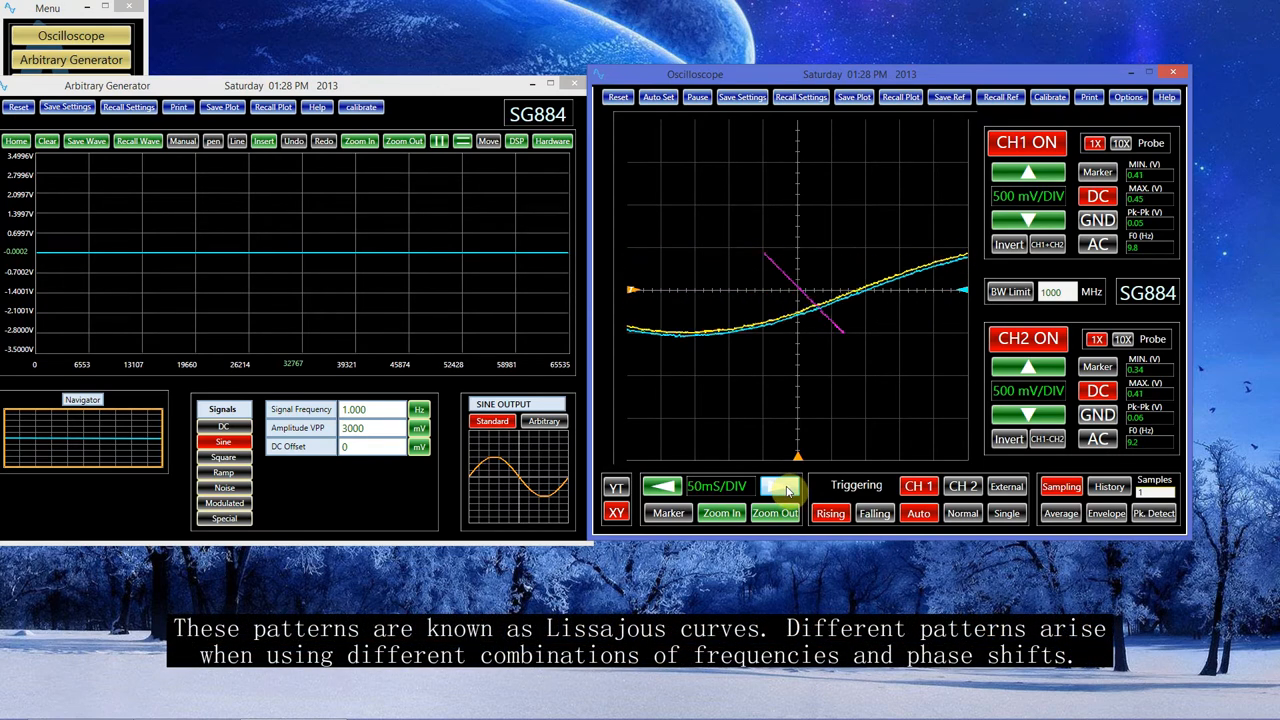
click(784, 486)
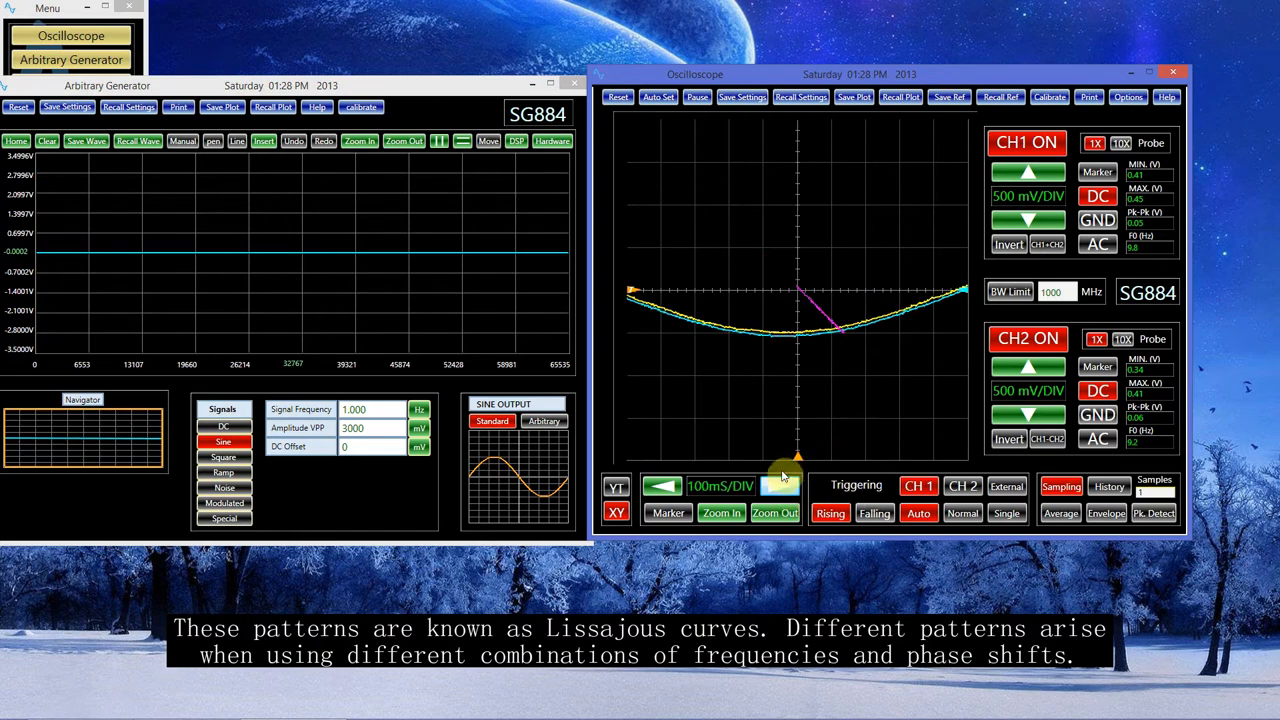